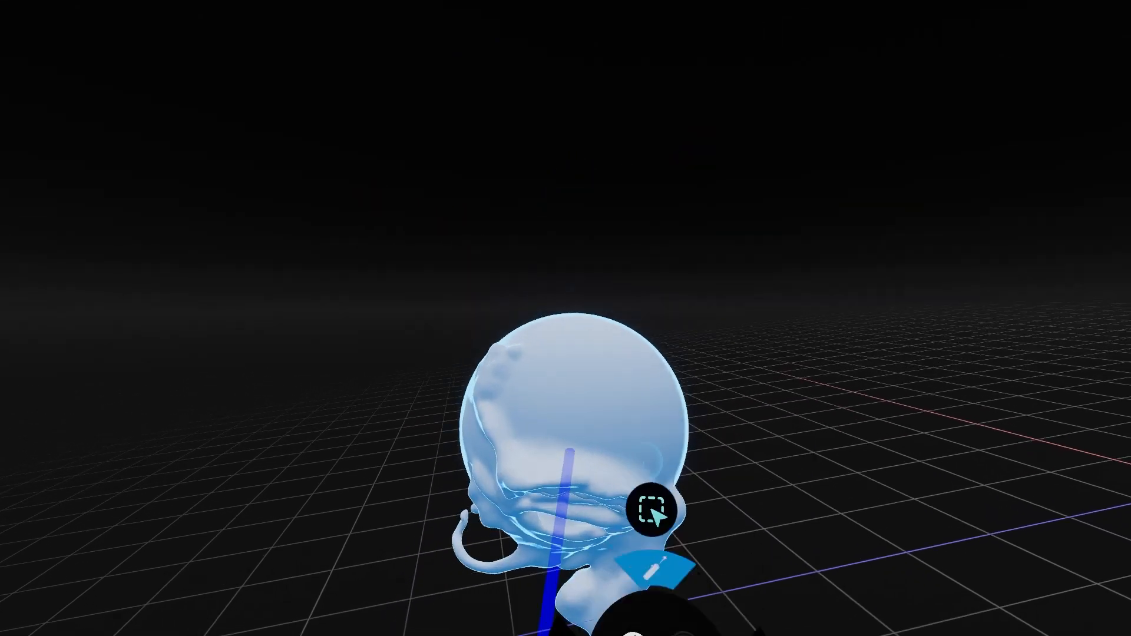
Enter transform value 5, then bring up the Load browser on the QuickSaves folder
left_click(649, 512)
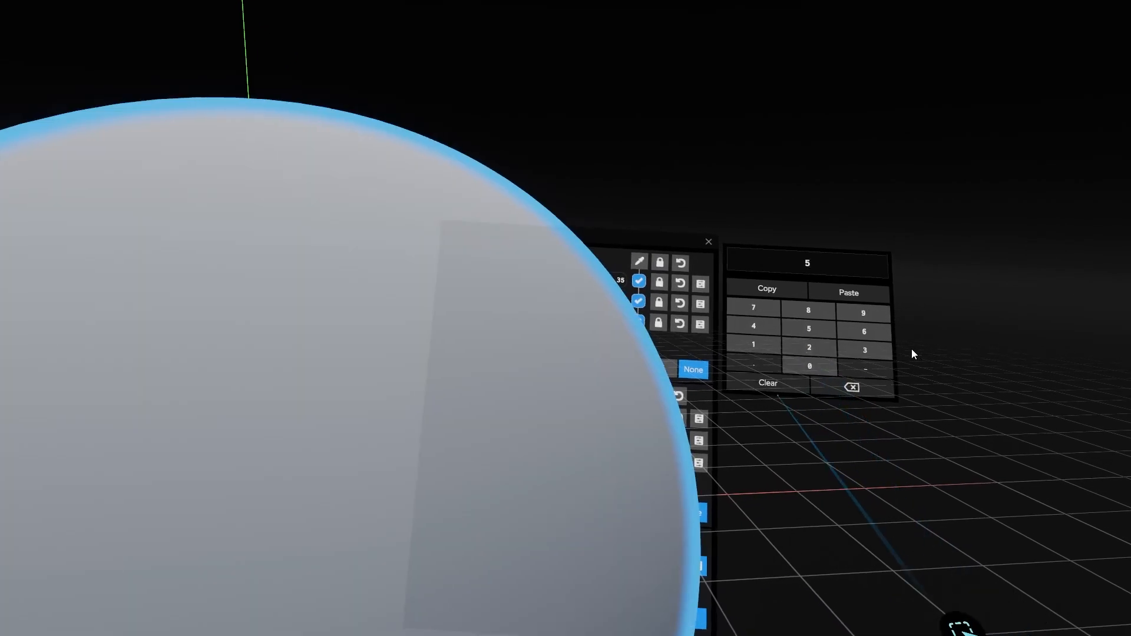
left_click(767, 382)
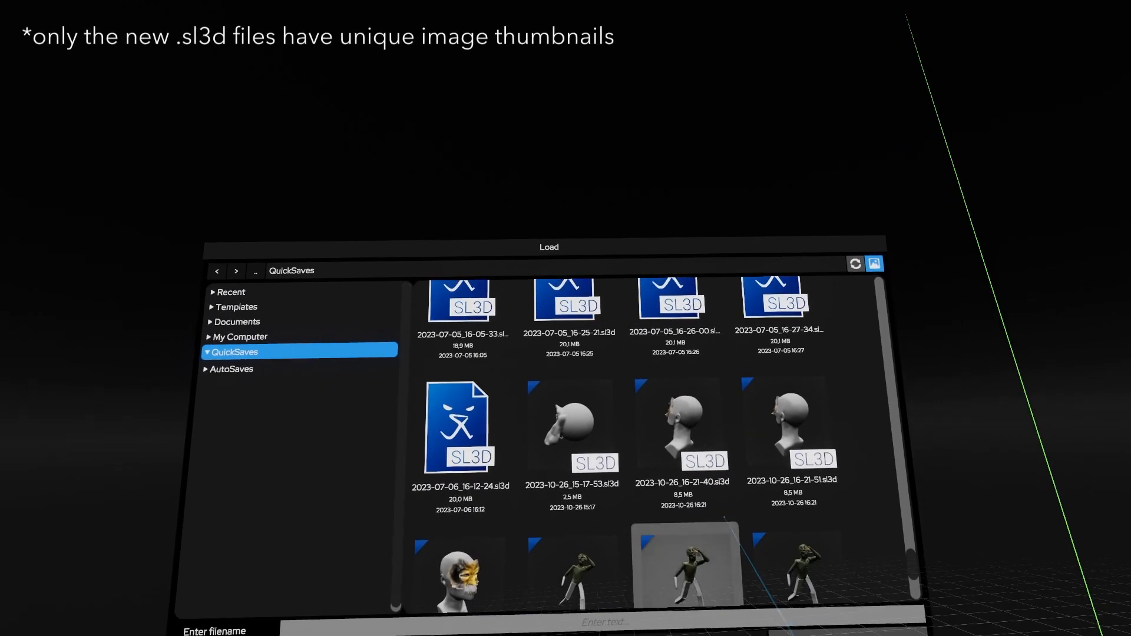
Load the QuickSave 2023-10-26_15-17-53.sl3d so its sculpted head appears above the grid
left_click(570, 422)
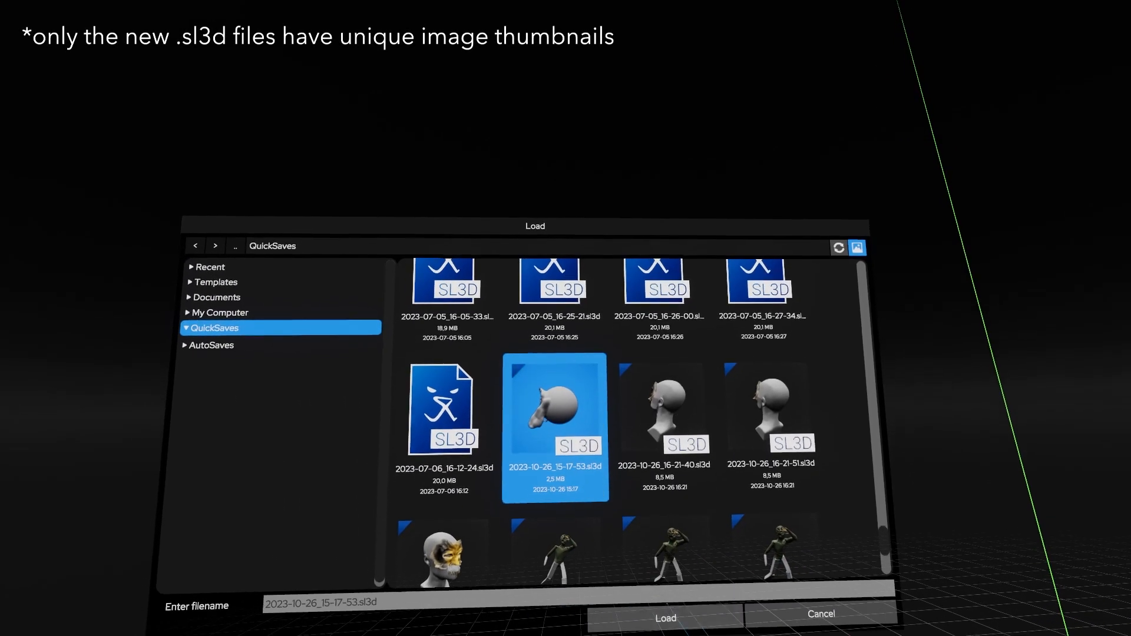
left_click(665, 617)
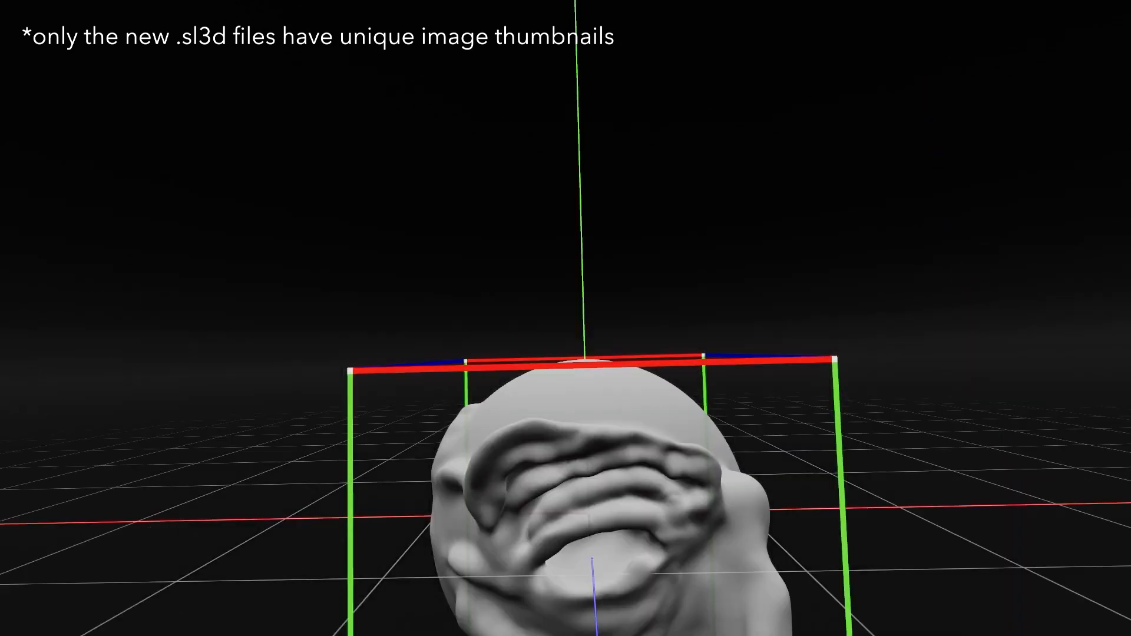